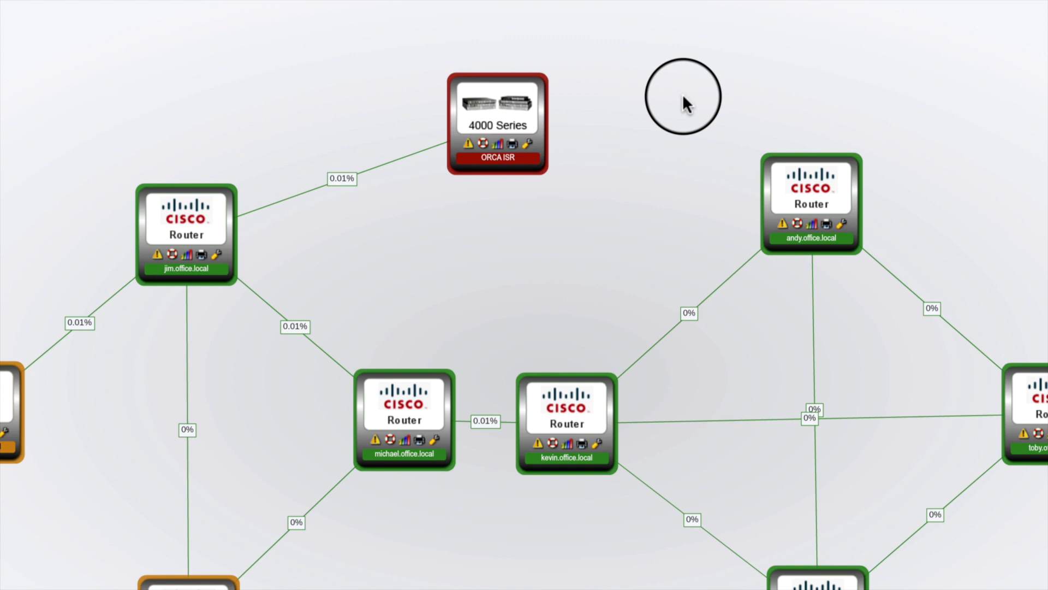
Step: Open the ORCA 4331 ISR router's asset record to review serial number 21988628
double_click(496, 125)
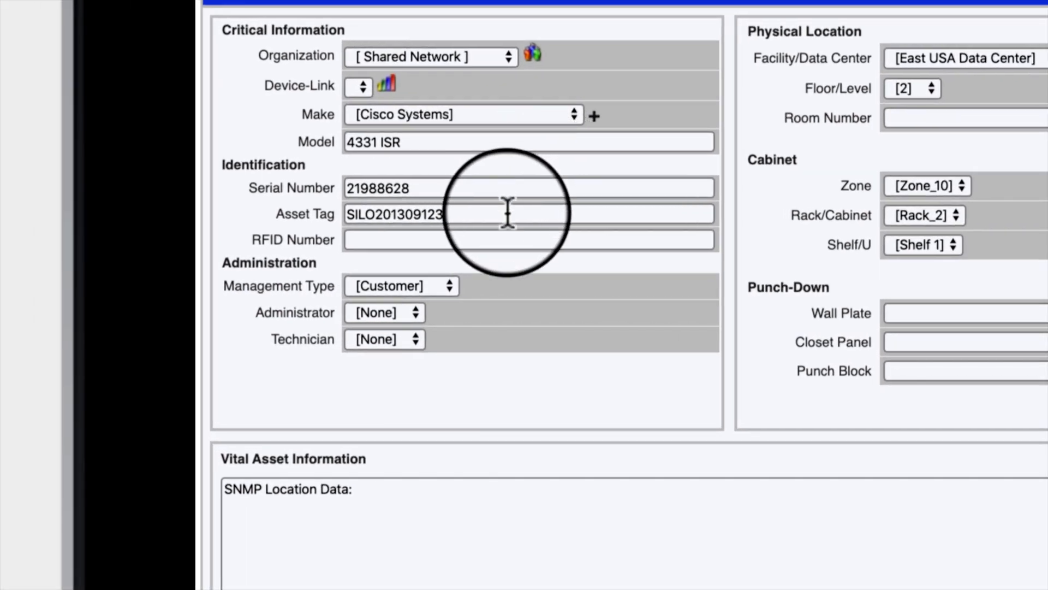
mouse_move(425, 187)
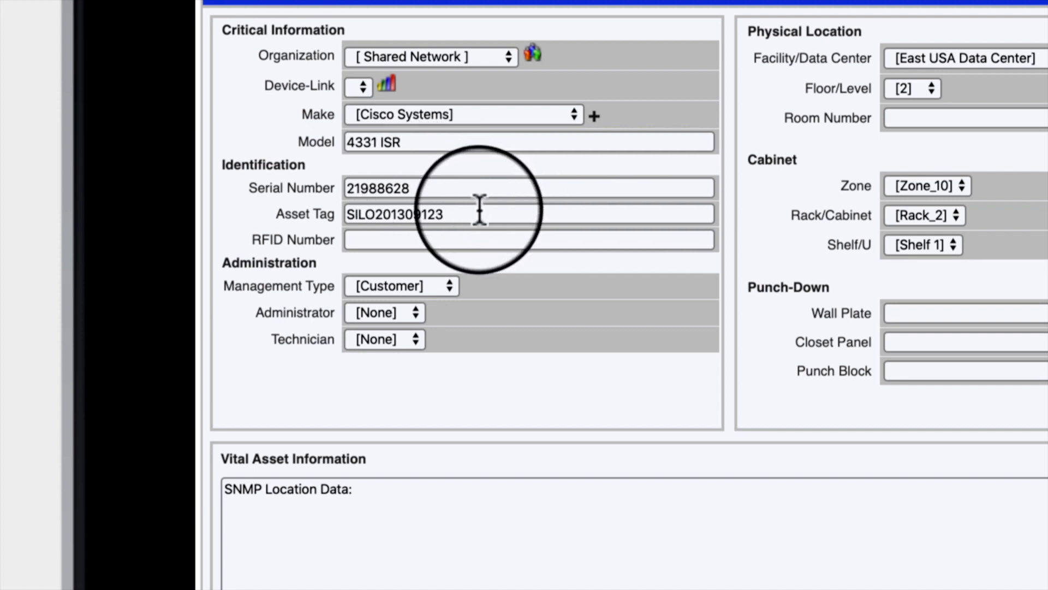
mouse_move(485, 177)
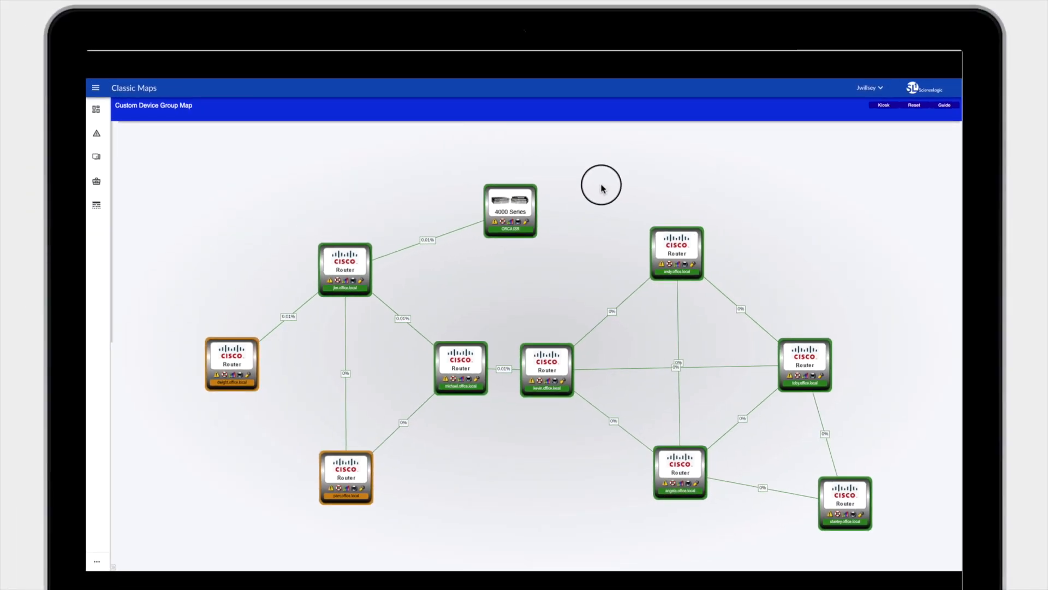
Step: Return to the Custom Device Group Map of routers in Classic Maps
left_click(510, 211)
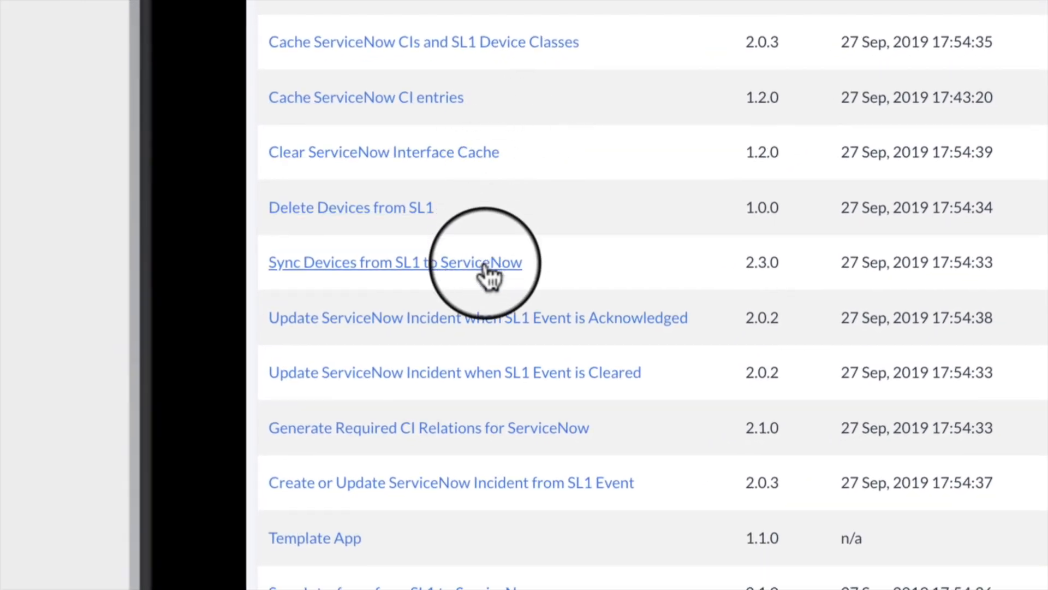
Step: Open the Sync Devices from SL1 to ServiceNow integration and run it now
left_click(395, 261)
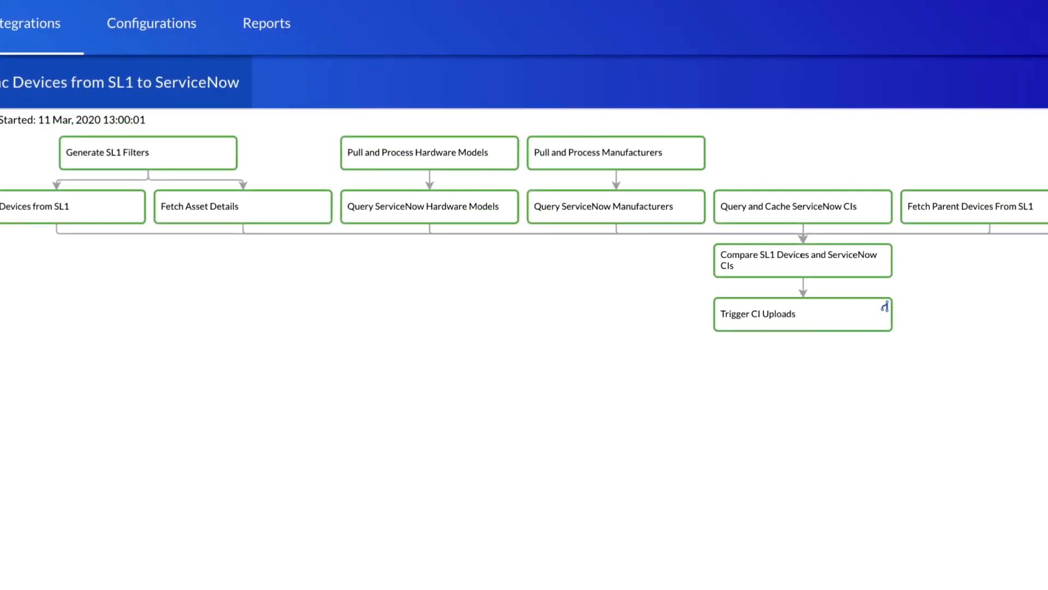
scroll("right", 3)
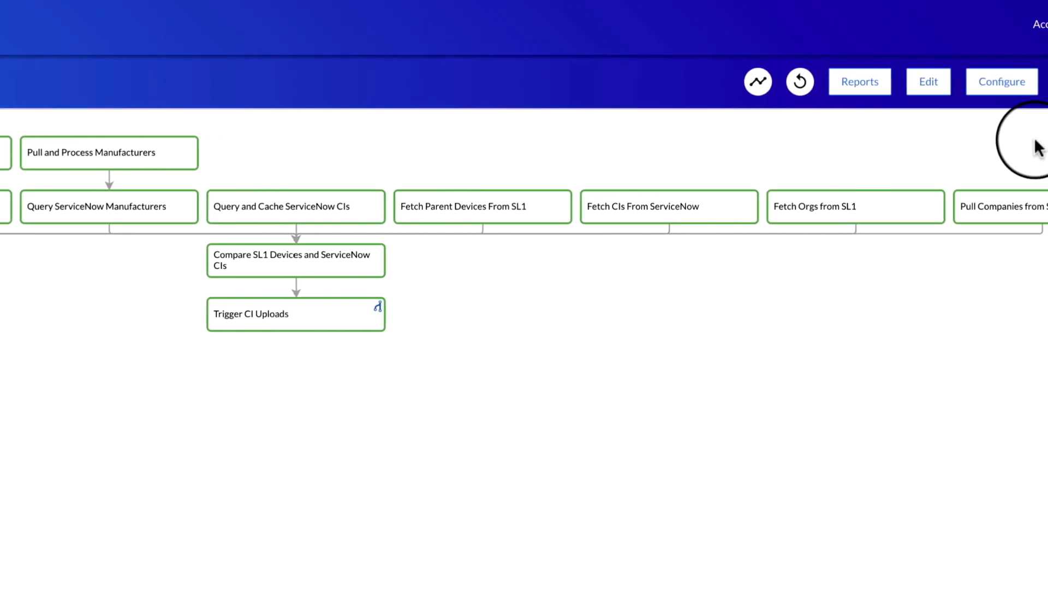
left_click(1001, 81)
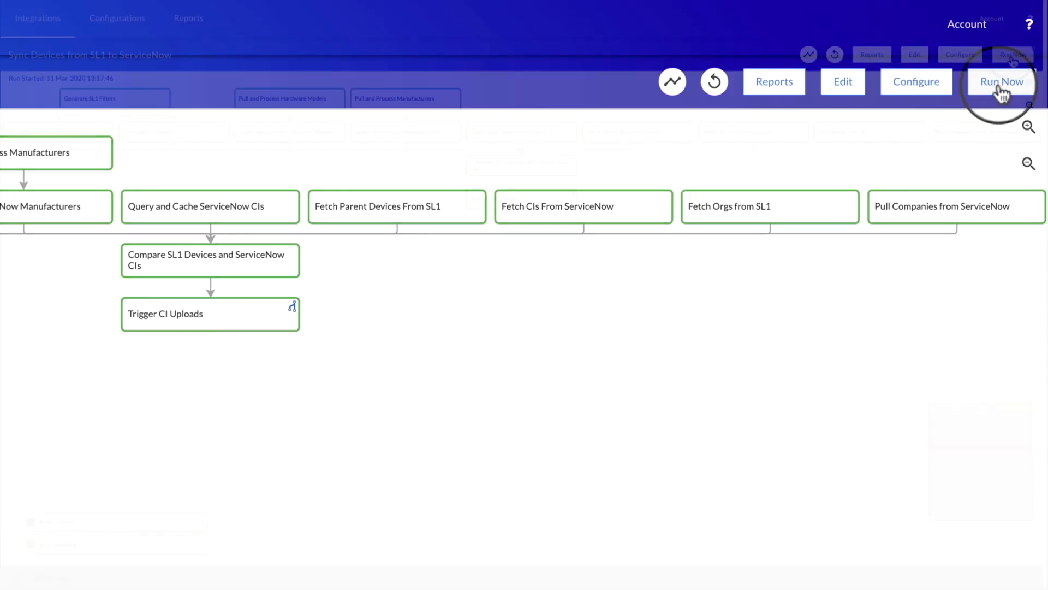
left_click(1001, 81)
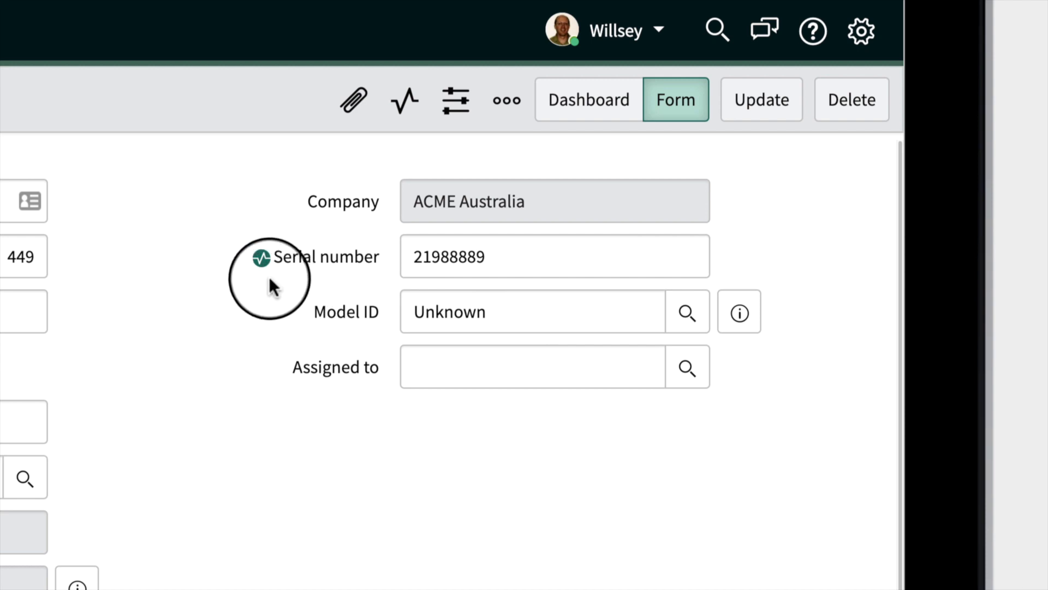
mouse_move(270, 280)
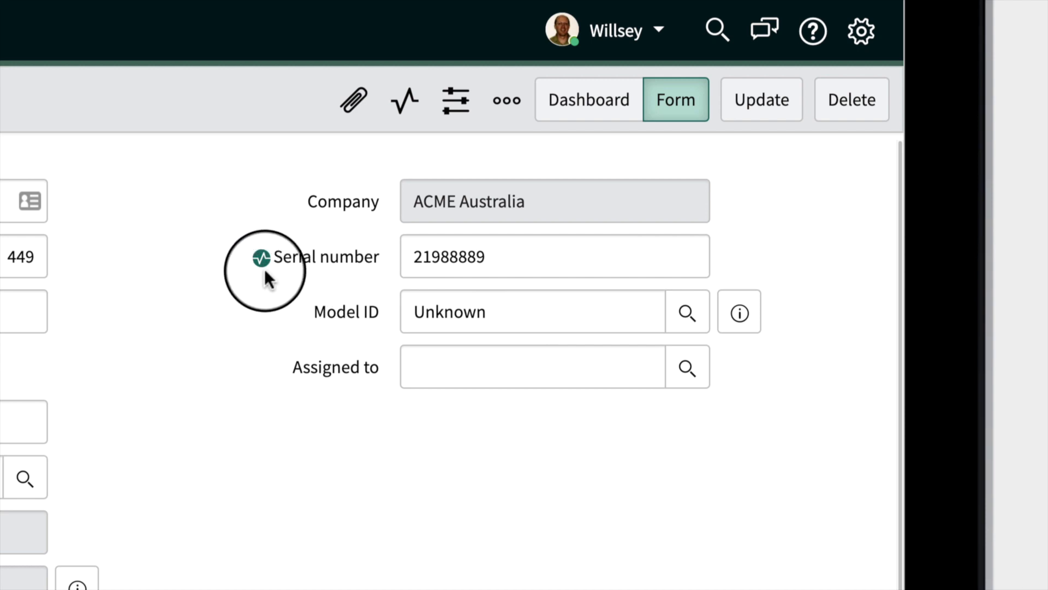